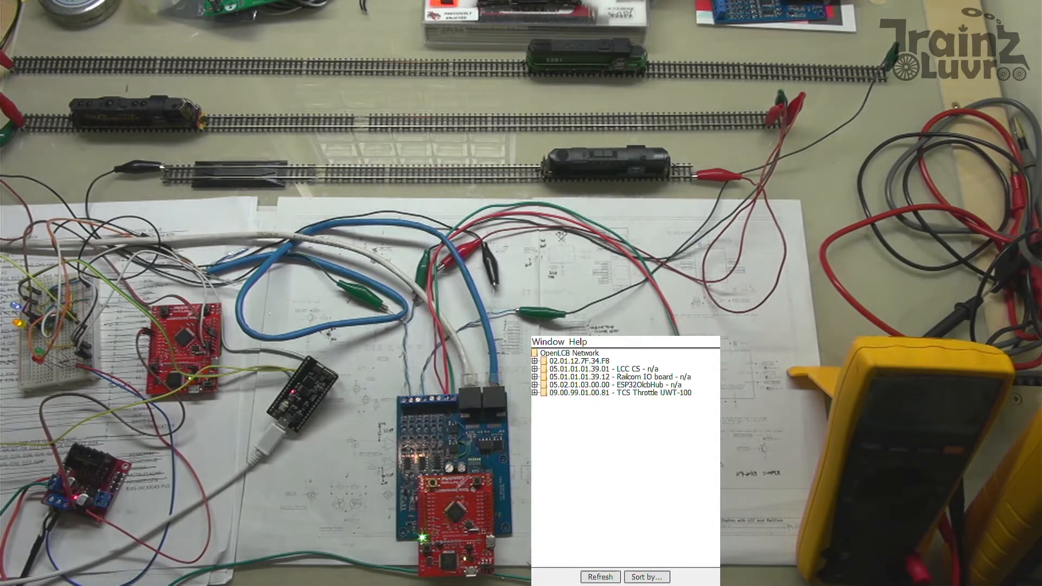
- Set Group 1 of the LCC CS to PRR RS-11, address 8618, DCC 128-step, and save
{"action": "double_click", "coordinate": [622, 393]}
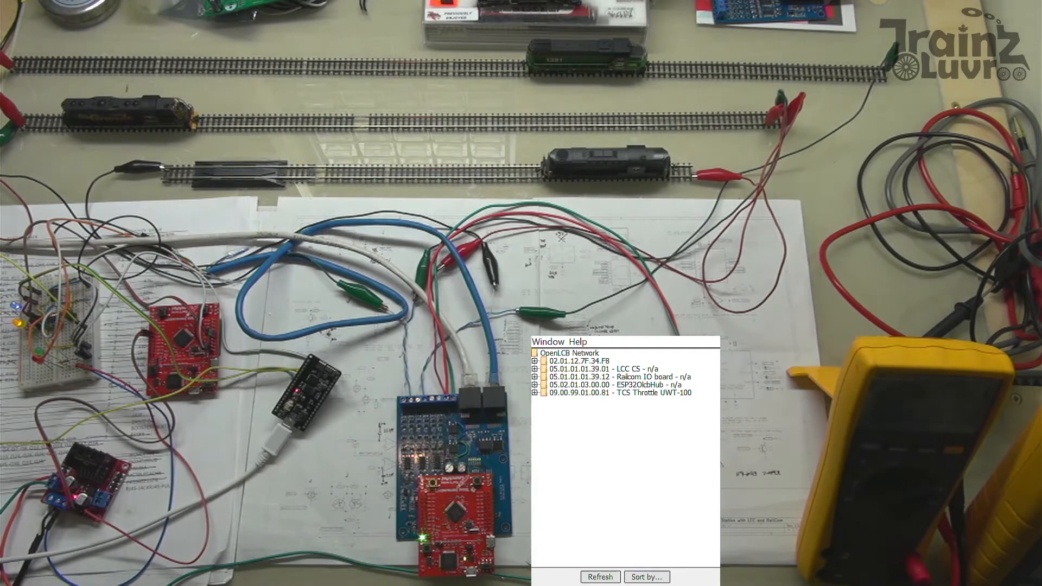
{"action": "mouse_move", "coordinate": [682, 514]}
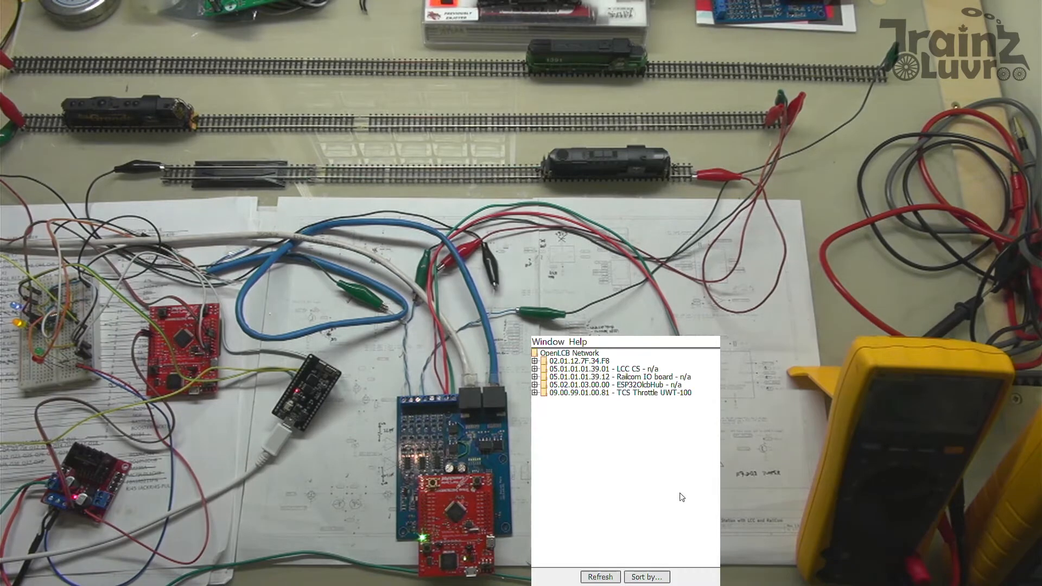
{"action": "mouse_move", "coordinate": [598, 435]}
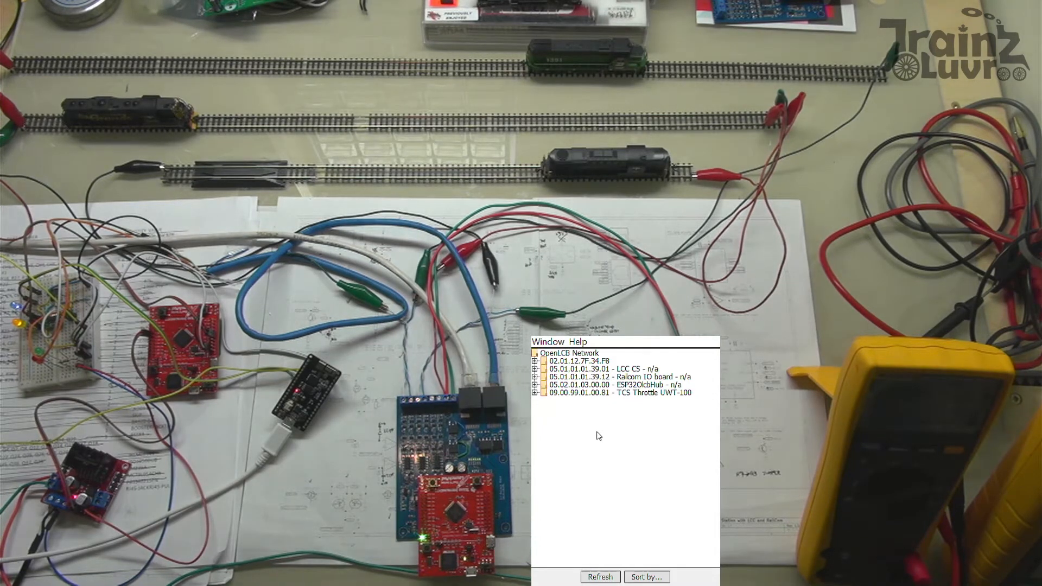
{"action": "left_click", "coordinate": [535, 368]}
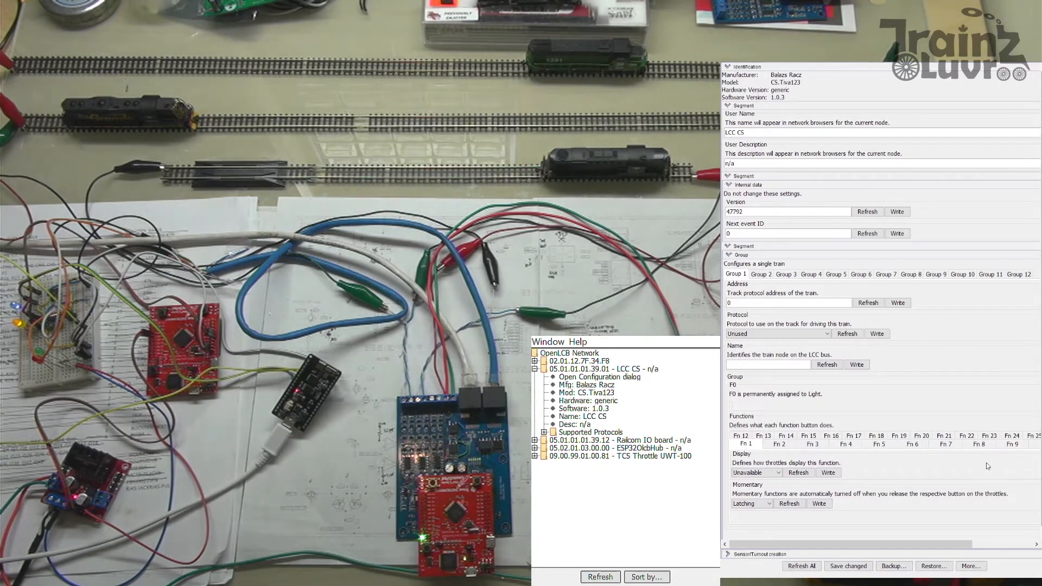
{"action": "mouse_move", "coordinate": [928, 396]}
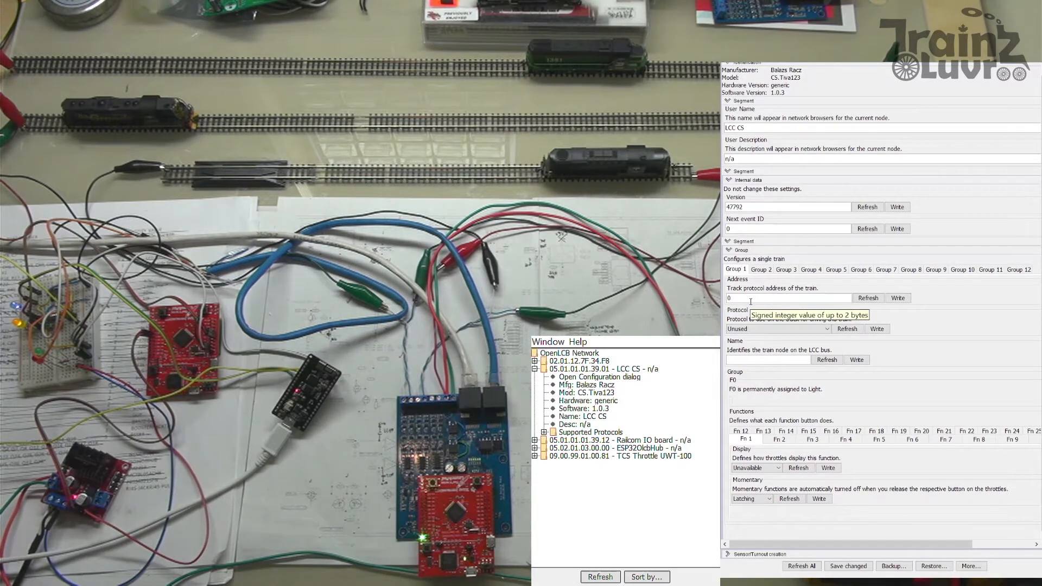
{"action": "left_click", "coordinate": [787, 298]}
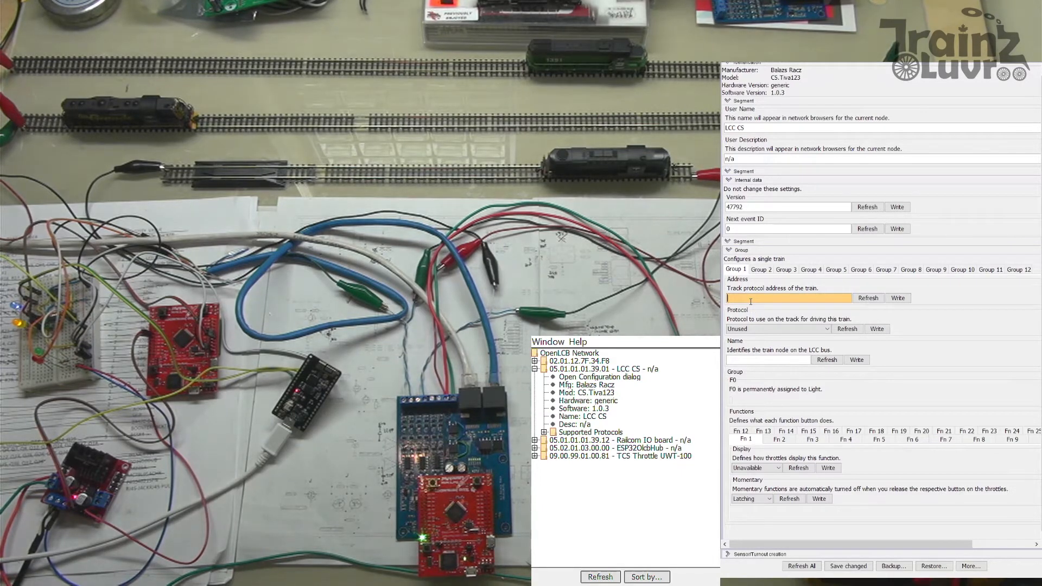
{"action": "type", "text": "86"}
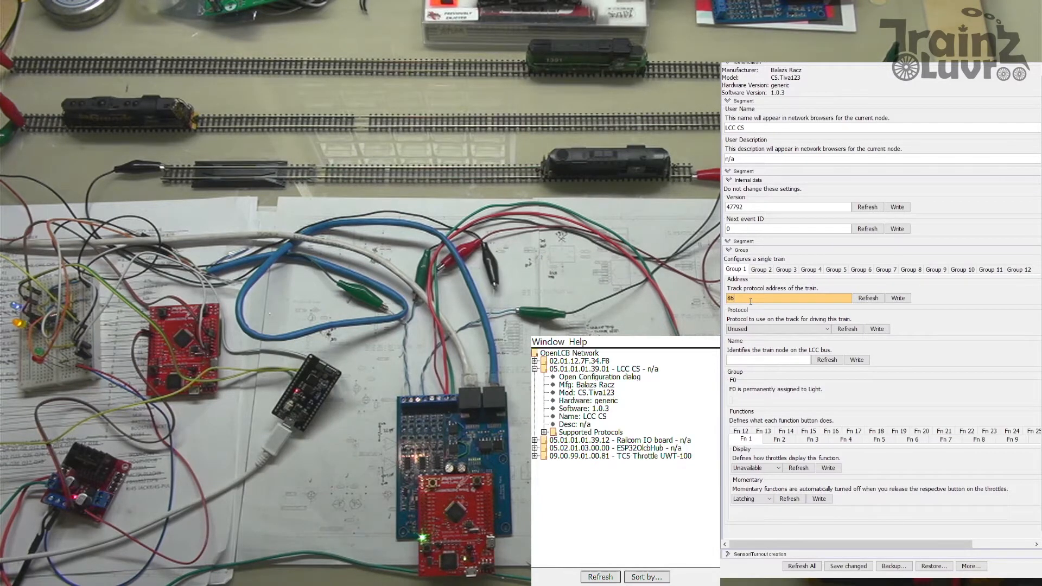
{"action": "left_click", "coordinate": [778, 329]}
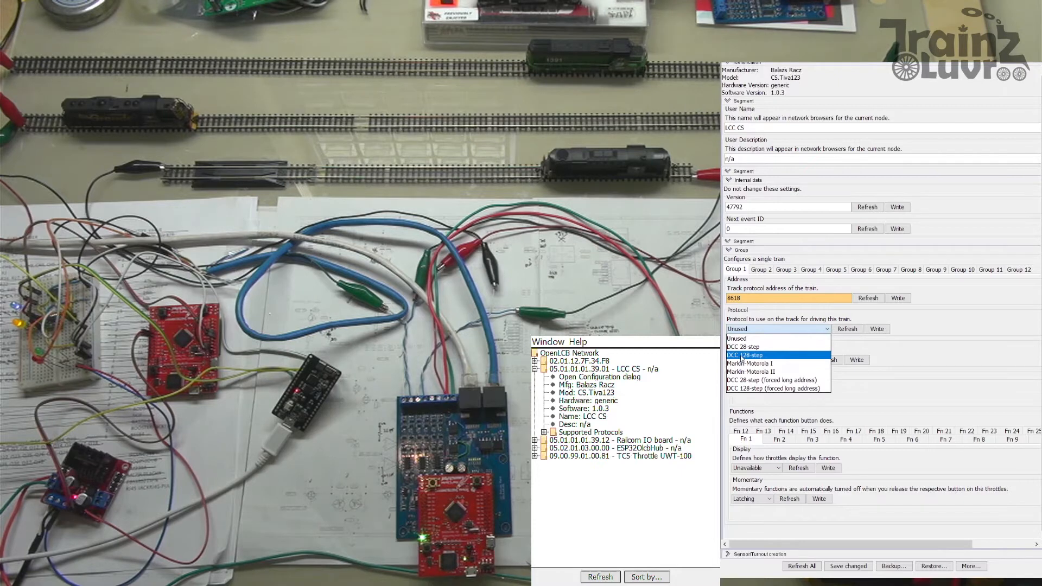
{"action": "left_click", "coordinate": [746, 355]}
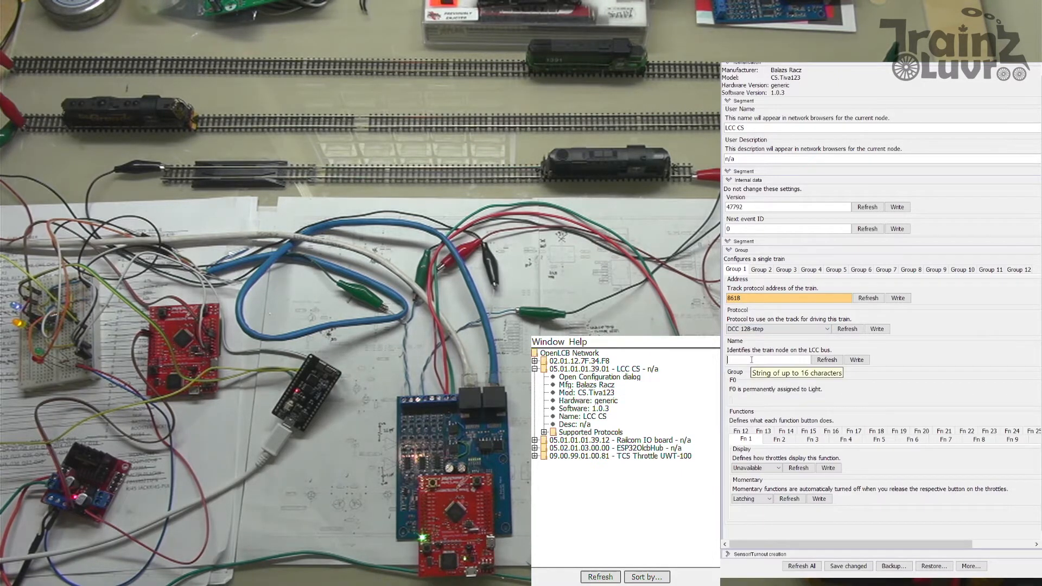
{"action": "type", "text": "PR"}
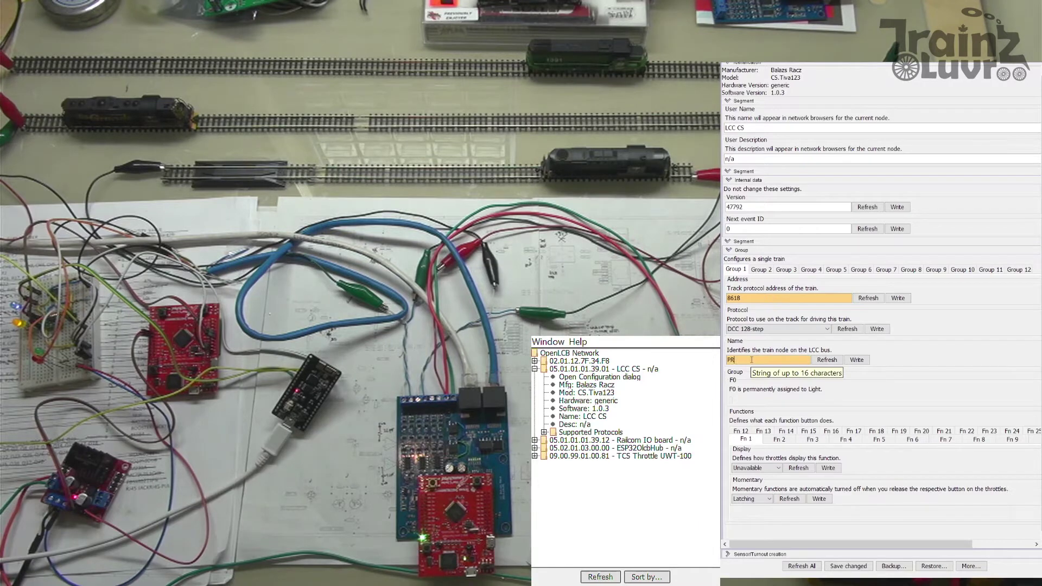
{"action": "type", "text": "RR RS"}
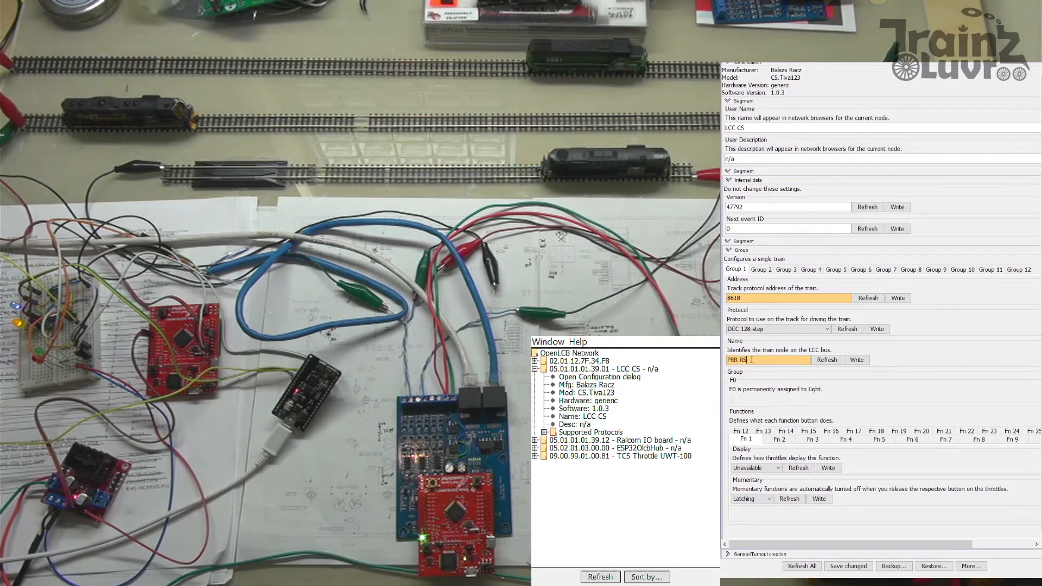
{"action": "left_click", "coordinate": [857, 359]}
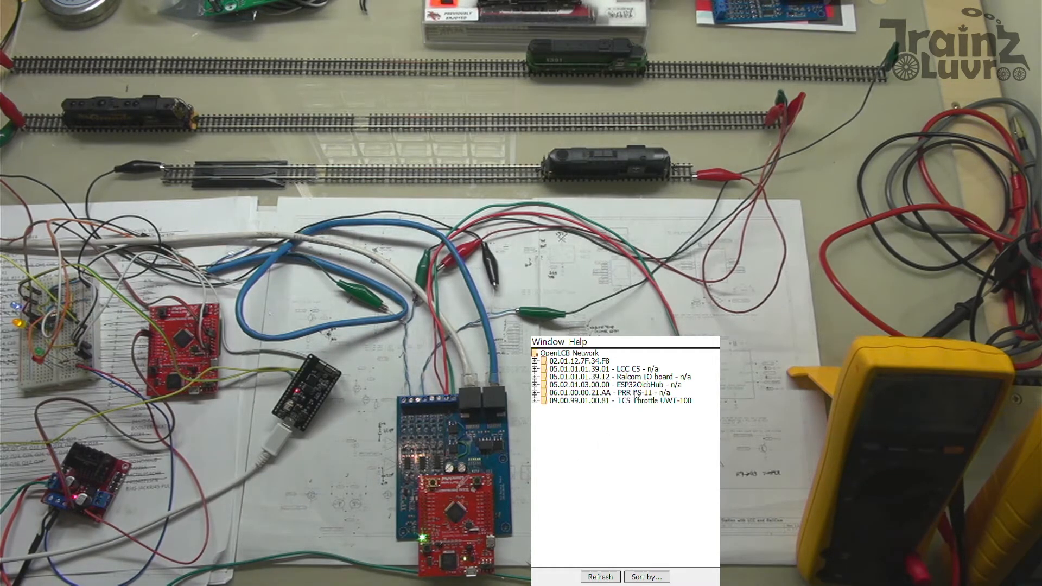
{"action": "mouse_move", "coordinate": [612, 430]}
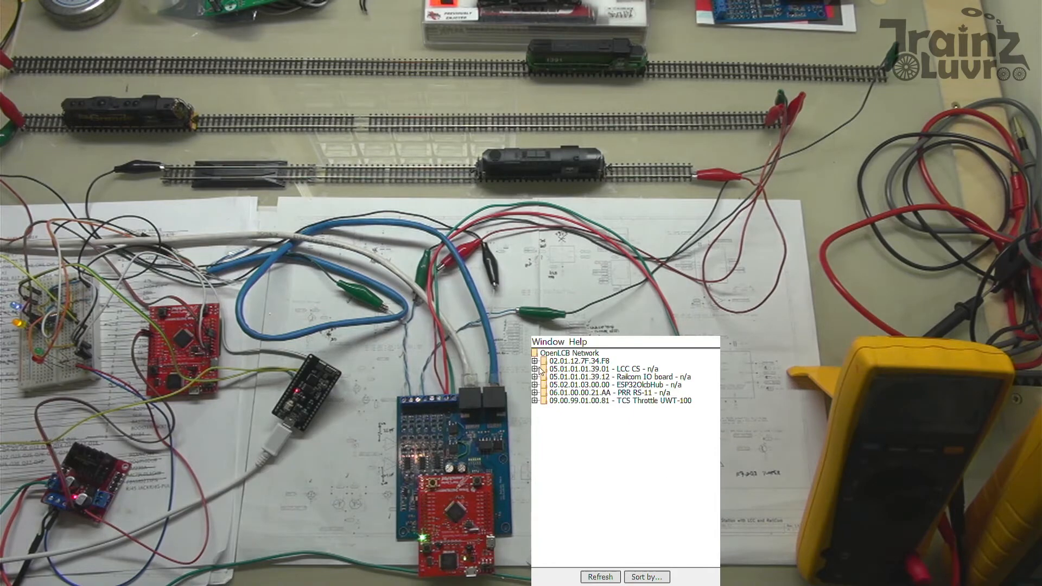
- Reopen the LCC CS configuration and fill Group 2: RioGrande GP9, address 5903, DCC 128-step
{"action": "left_click", "coordinate": [536, 368]}
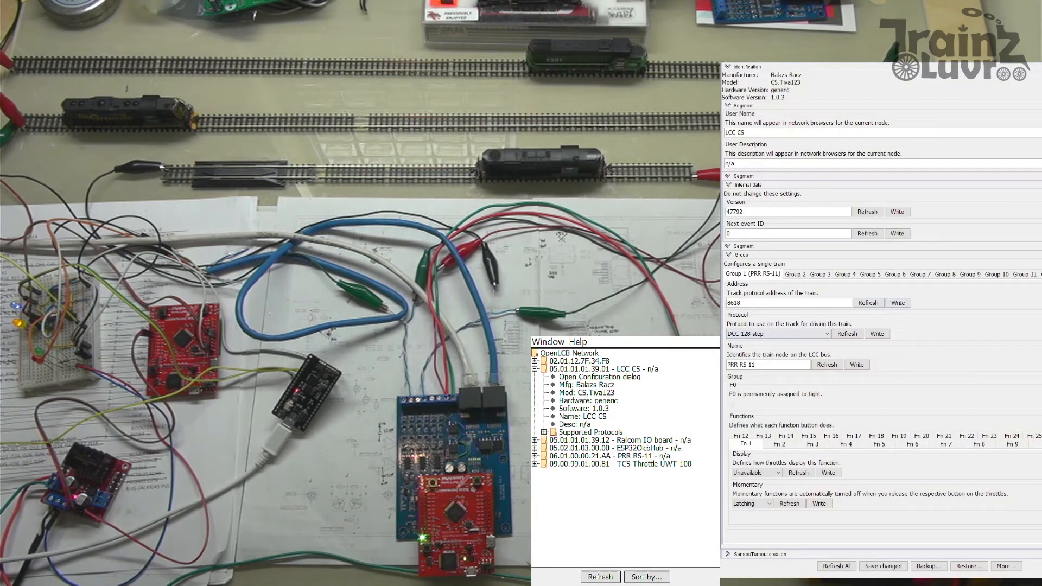
{"action": "left_click", "coordinate": [795, 274]}
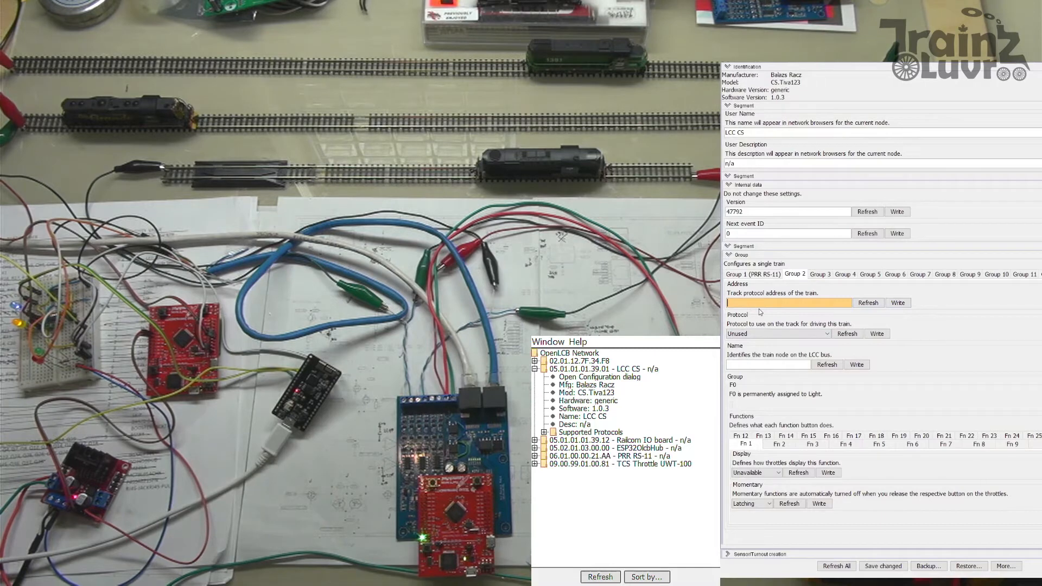
{"action": "type", "text": "Riog"}
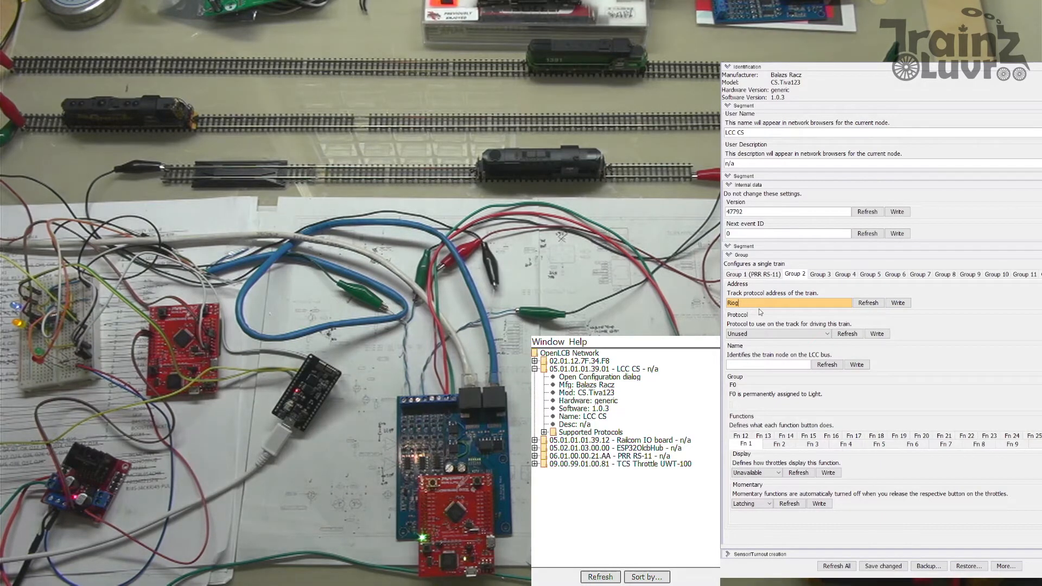
{"action": "type", "text": "5903"}
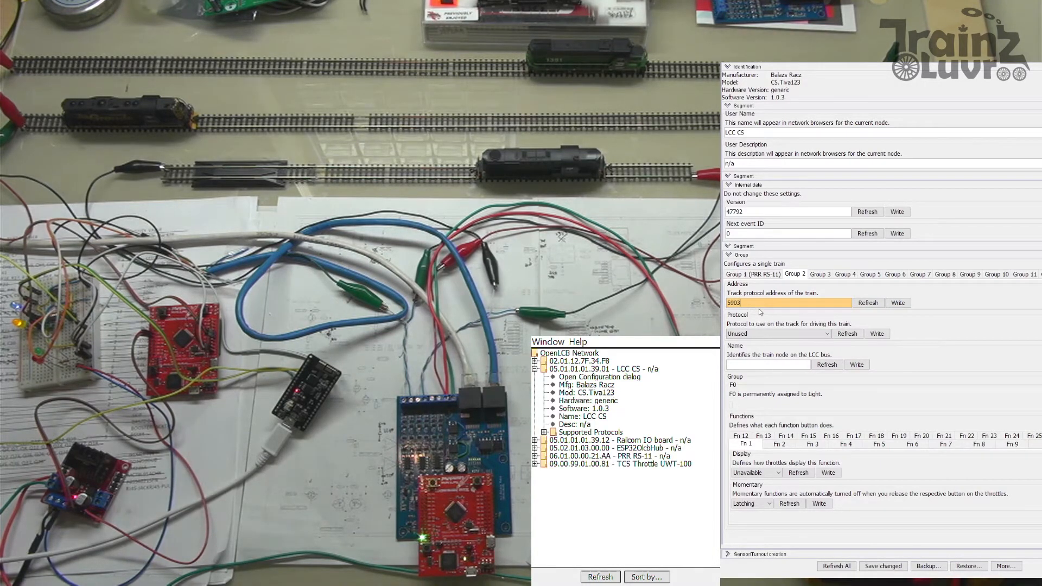
{"action": "left_click", "coordinate": [778, 334]}
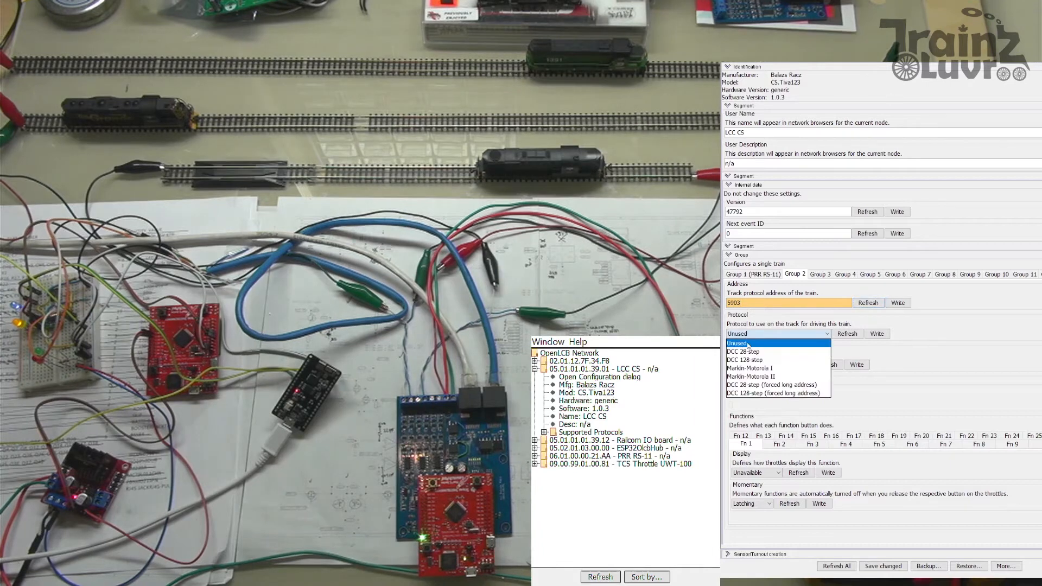
{"action": "left_click", "coordinate": [745, 360]}
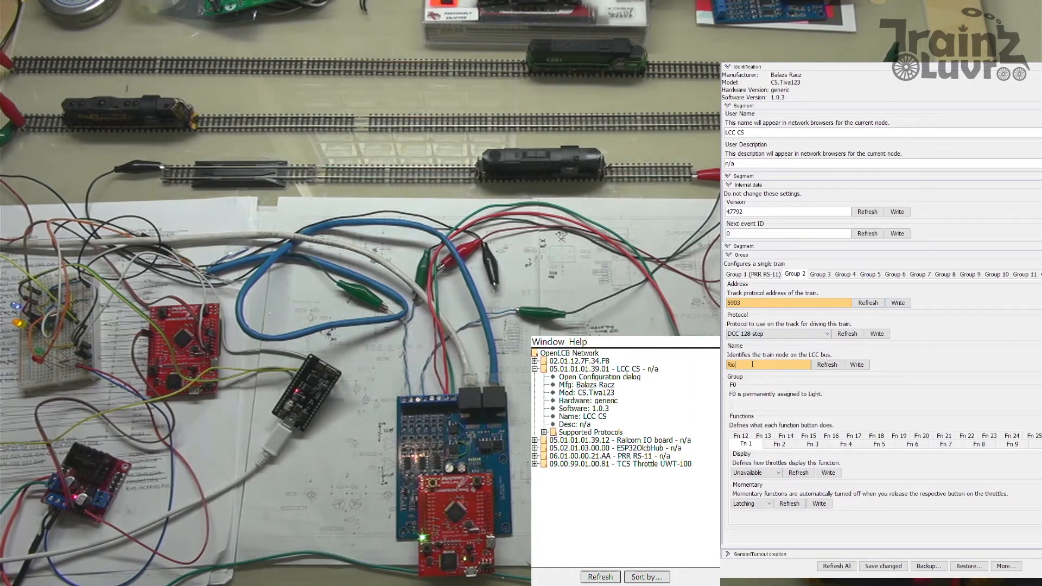
{"action": "type", "text": "ioGrande GP"}
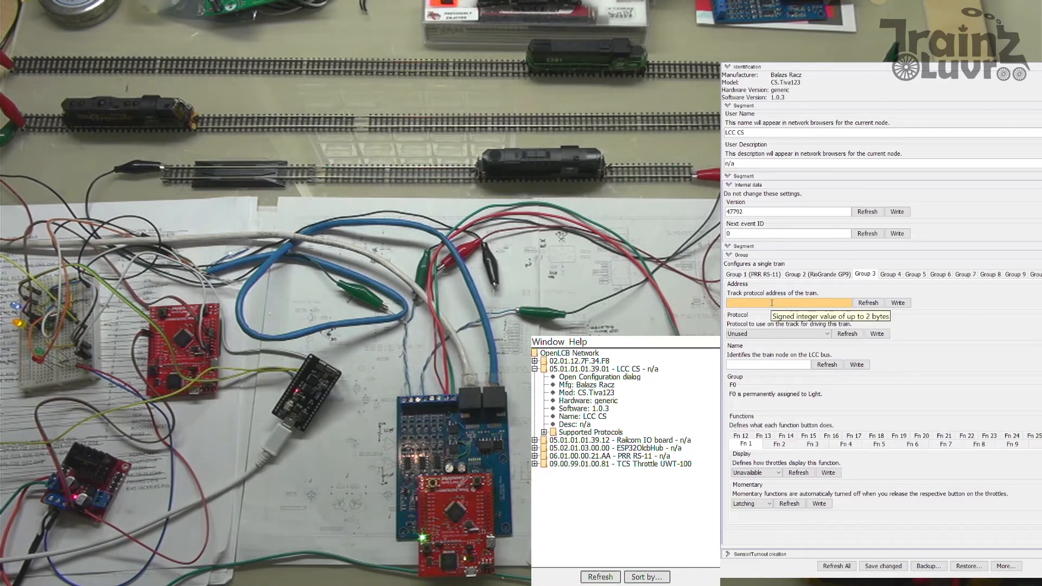
- In Group 3, enter address 1391 and select the DCC 128-step protocol
{"action": "type", "text": "13"}
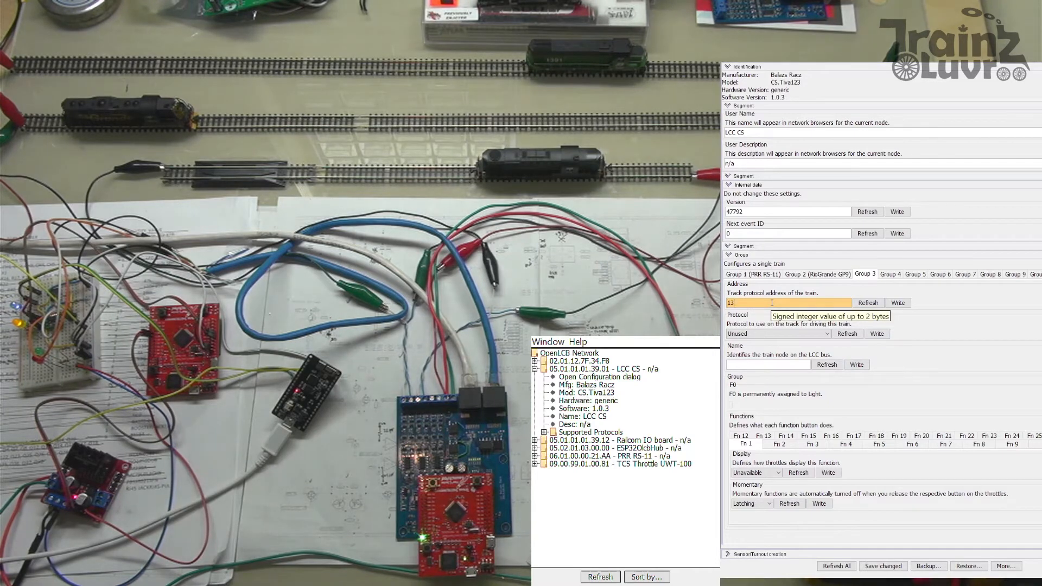
{"action": "left_click", "coordinate": [778, 333]}
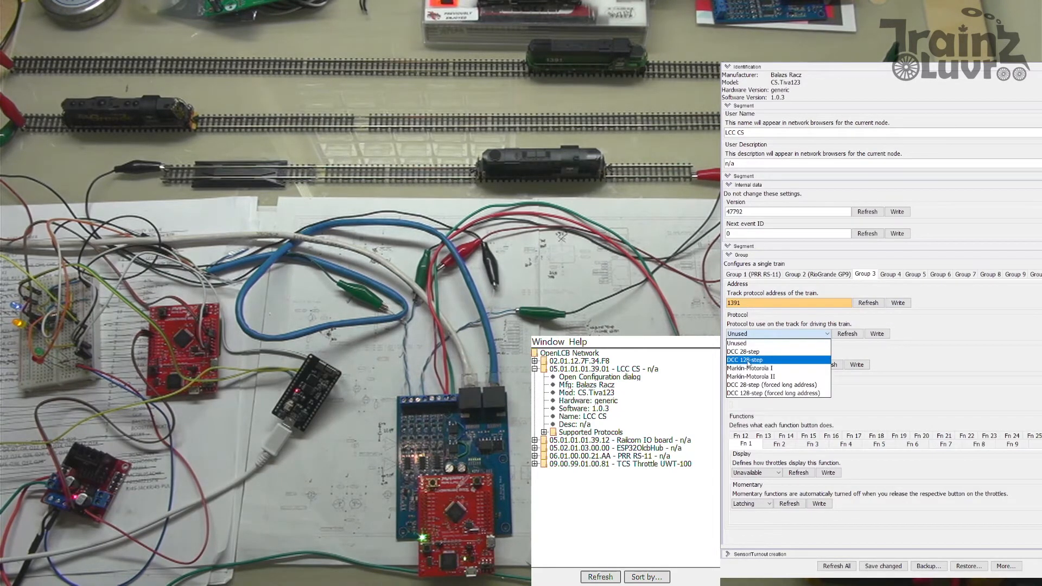
{"action": "left_click", "coordinate": [746, 360]}
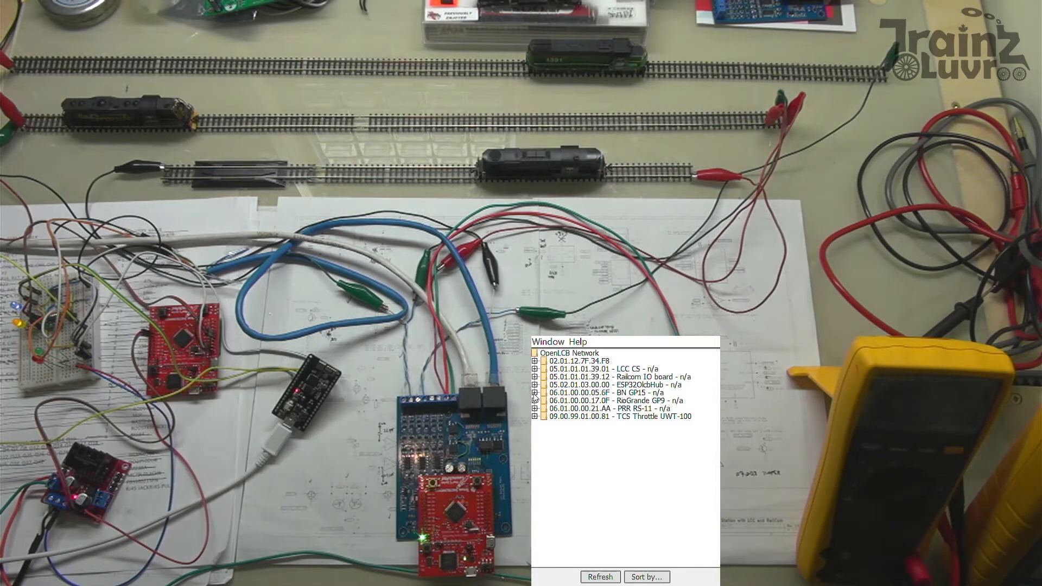
- Open the RioGrande GP9 node's configuration and scroll to confirm address 5903 and DCC 128-step
{"action": "left_click", "coordinate": [535, 400]}
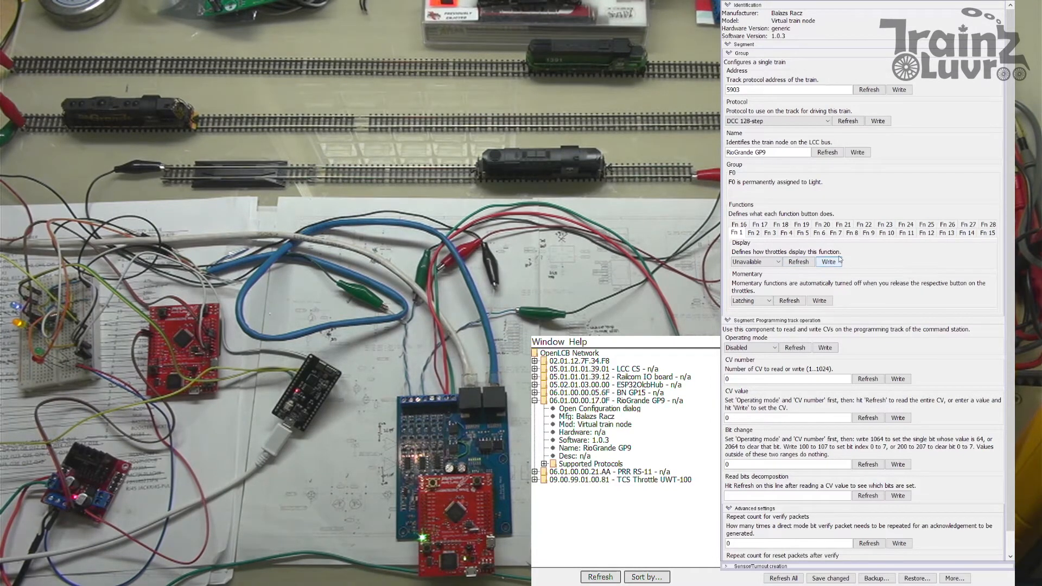
{"action": "scroll", "scroll_direction": "down", "scroll_amount": 3}
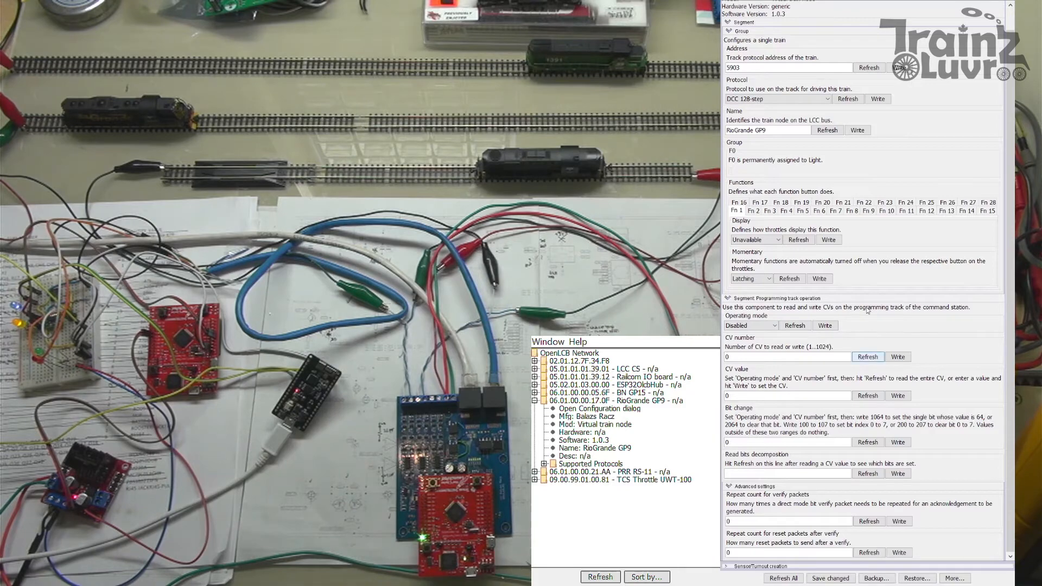
{"action": "mouse_move", "coordinate": [997, 231]}
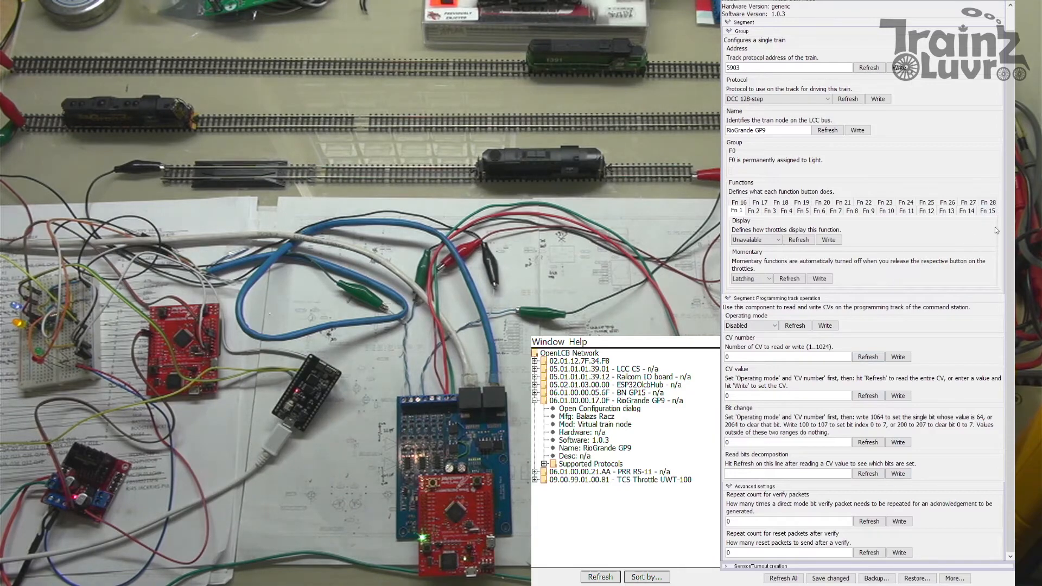